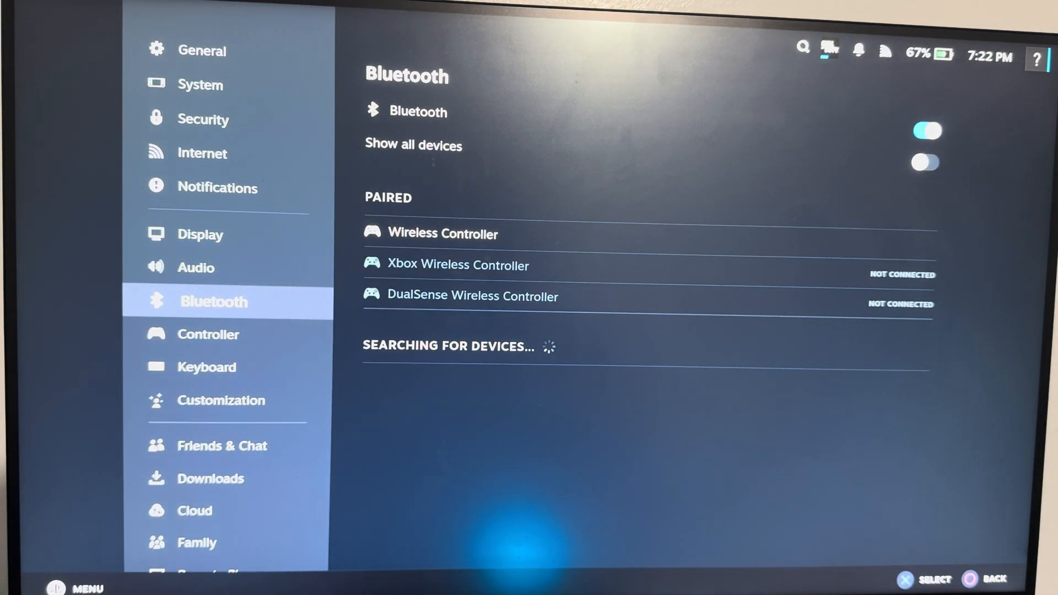
Select Controller in the Settings sidebar to show the paired PlayStation 4 Controller.
left_click(208, 334)
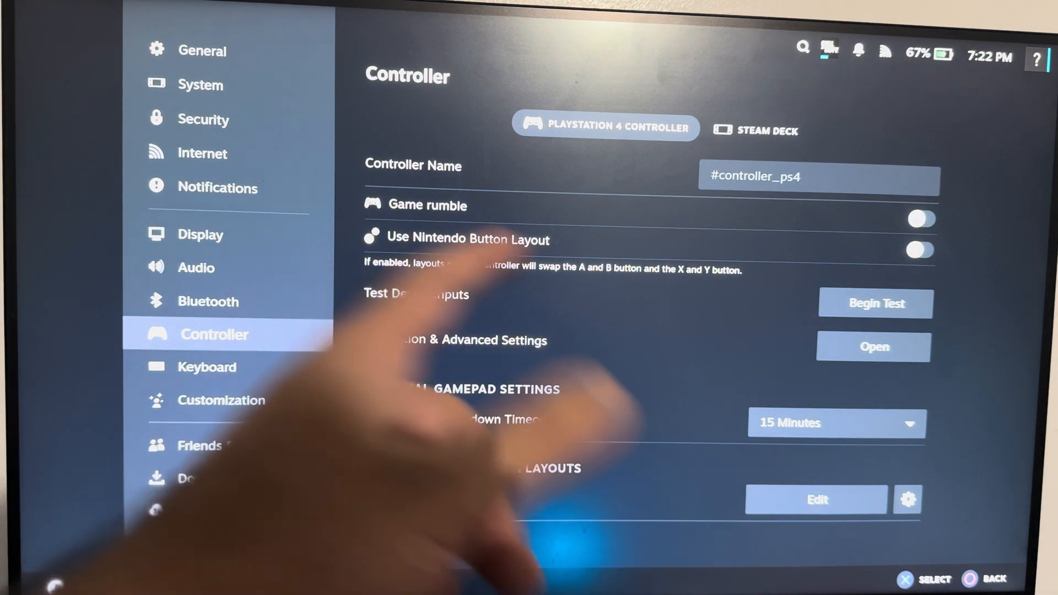